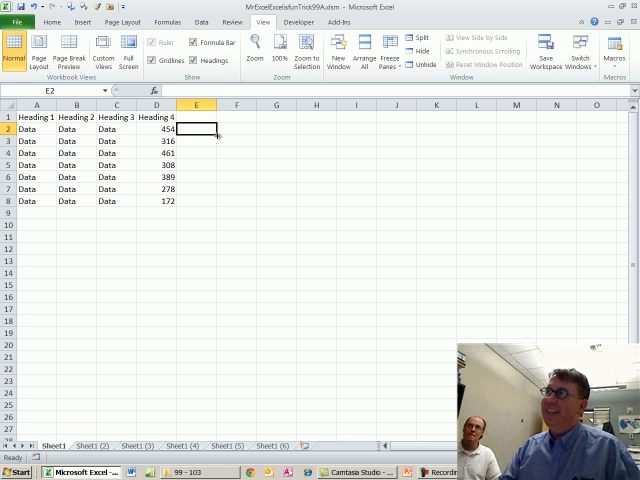
Start recording Macro1 with shortcut Ctrl+Shift+A, stored in this workbook.
left_click(614, 48)
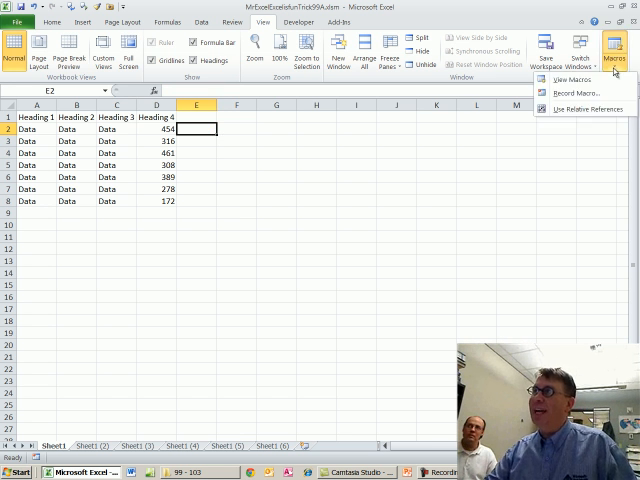
left_click(576, 93)
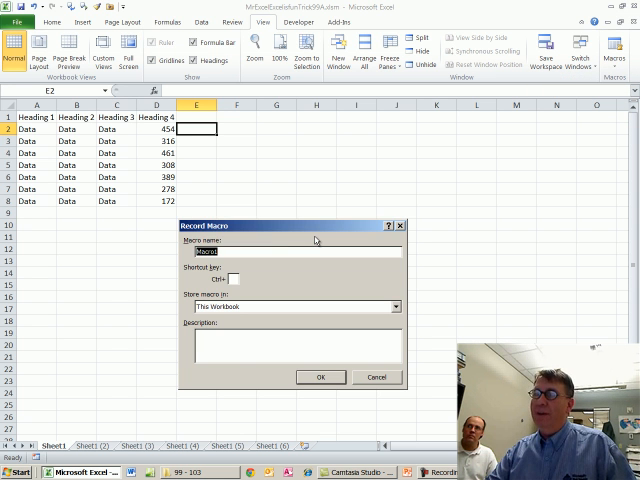
type("A")
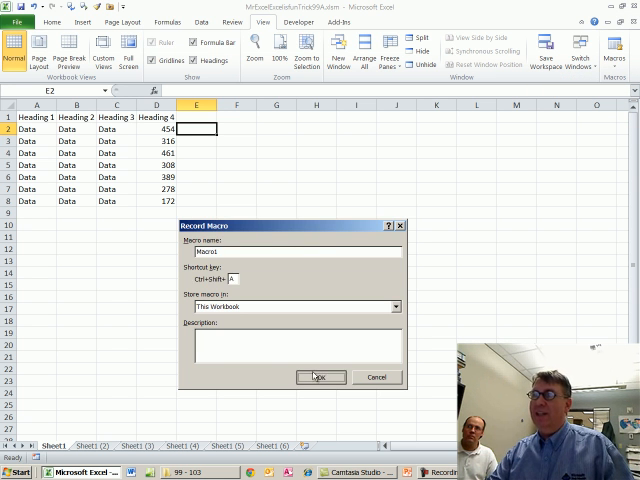
left_click(320, 377)
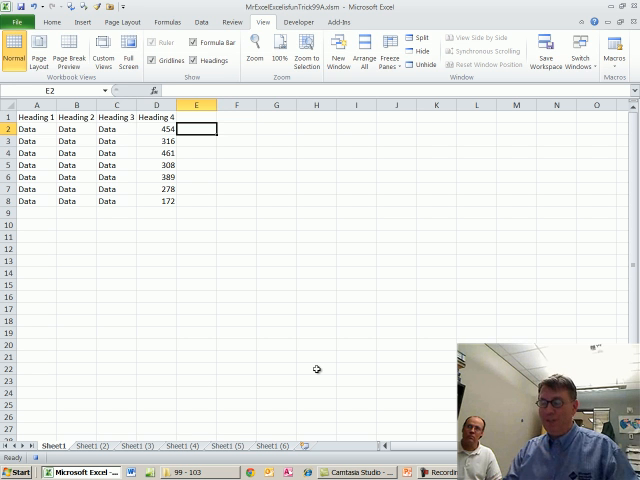
Fill E2:E8 with =2*D2, then run the macro and get run-time error 1004.
type("=2*D2")
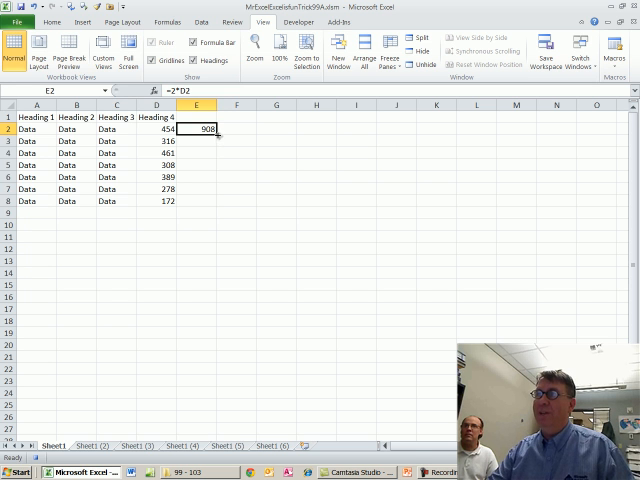
left_click_drag(209, 128, 209, 200)
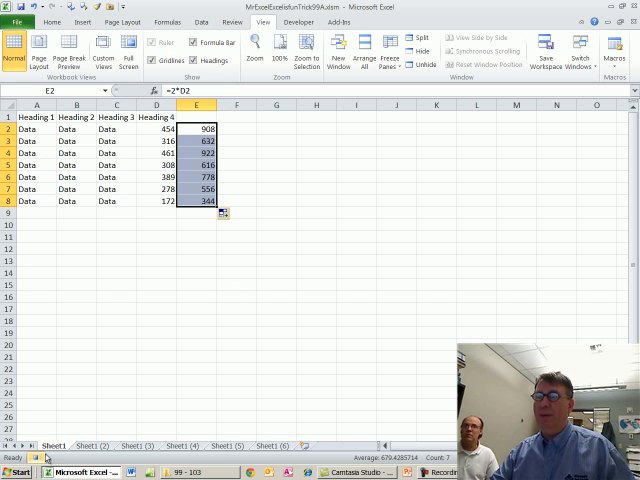
key("Delete")
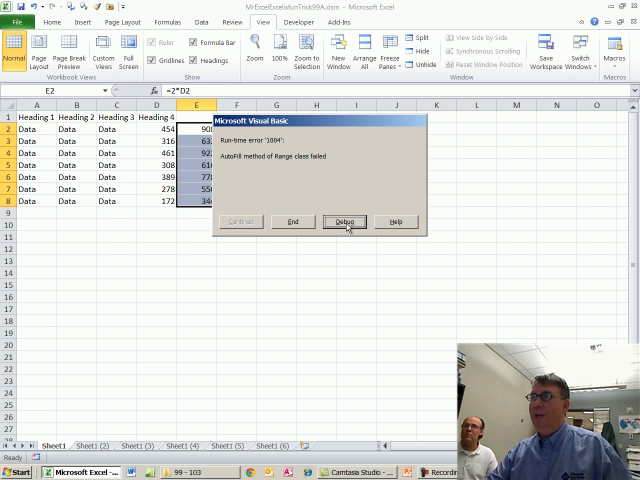
Choose Debug on the AutoFill error, stop debugging, and show Sheet1 (2).
left_click(343, 221)
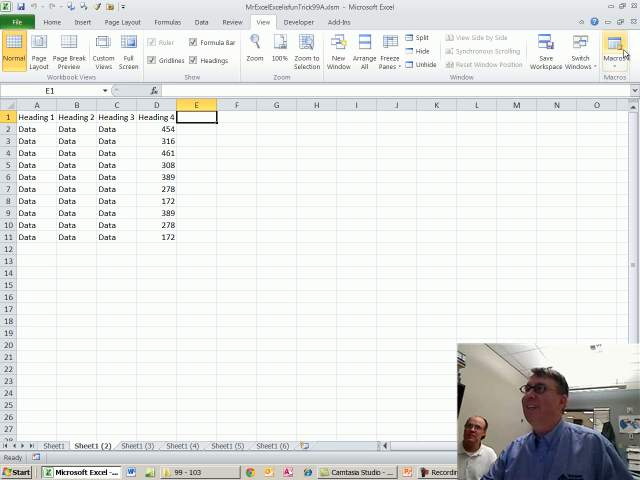
Record with relative references, entering 'Heading 5' in E1 and =2*D2 in E2.
left_click(619, 48)
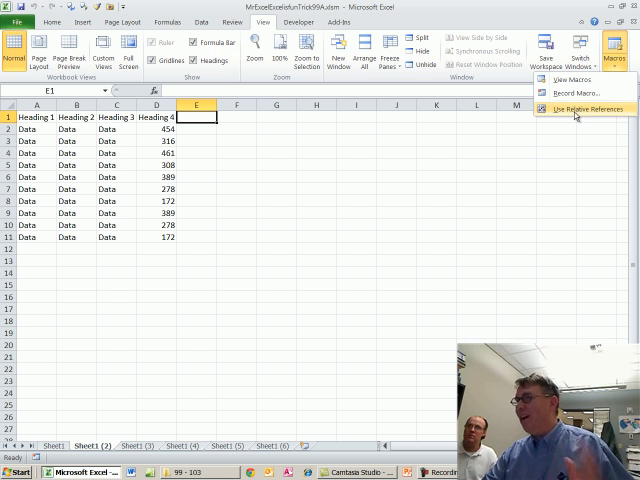
left_click(566, 93)
type("R")
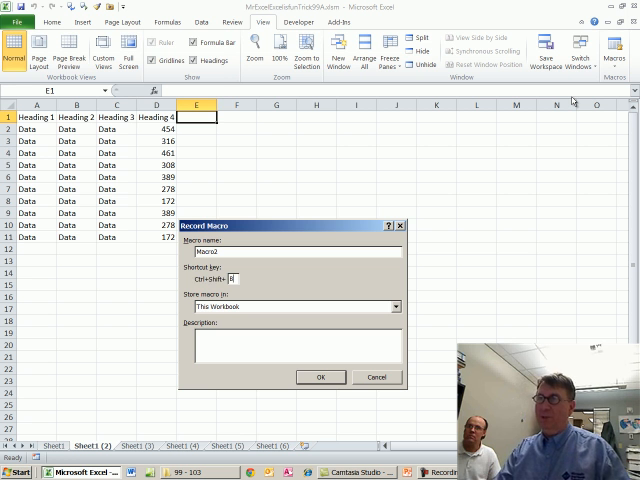
mouse_move(265, 308)
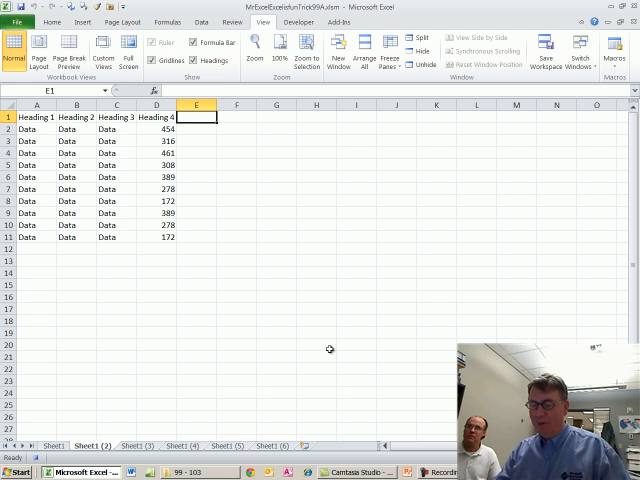
type("Heading 5")
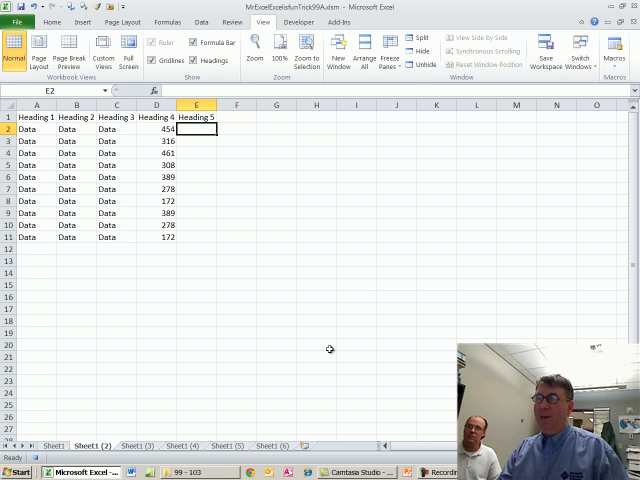
type("=2*D2")
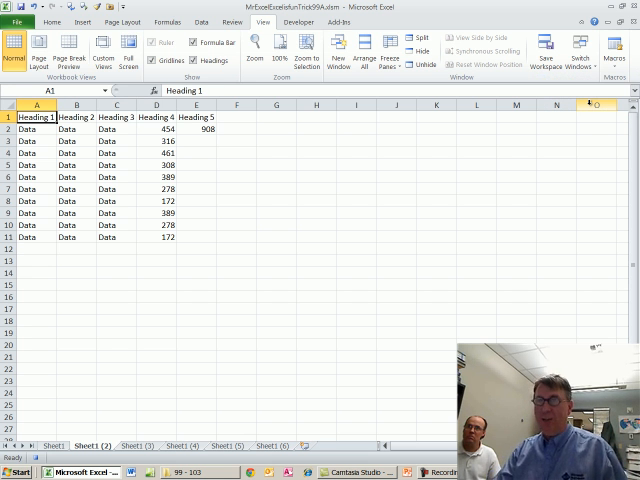
left_click(155, 237)
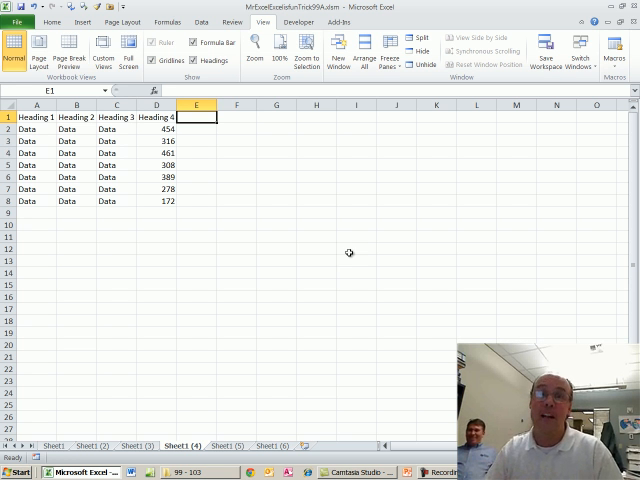
mouse_move(267, 161)
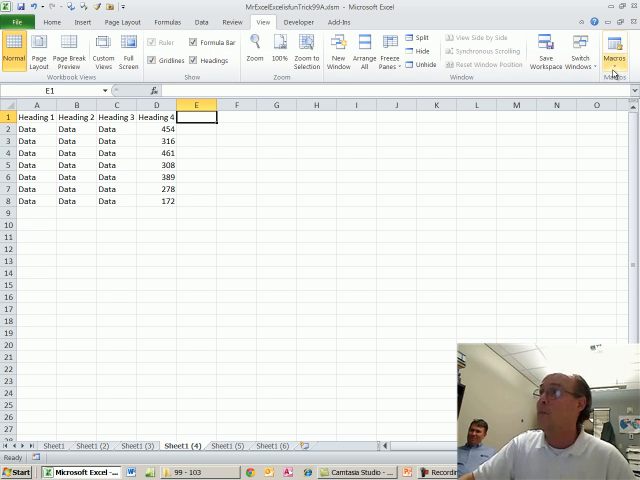
Open the Macros menu, then show the Developer tools with relative references on.
left_click(611, 48)
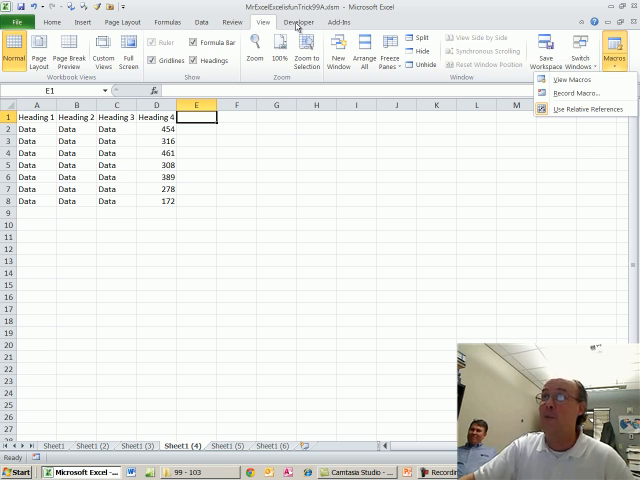
left_click(299, 22)
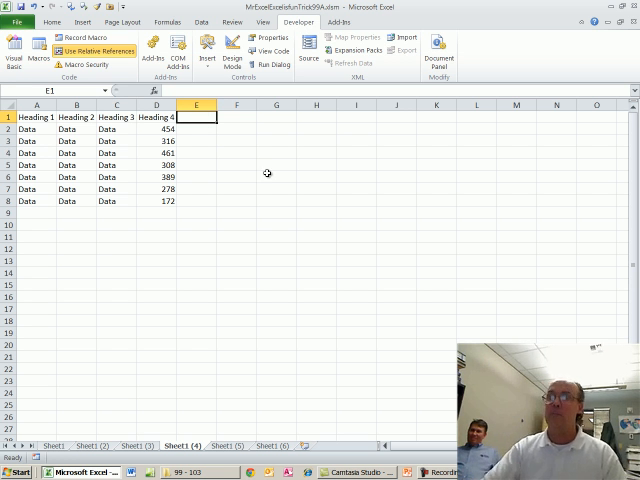
Start recording Macro3 with shortcut Ctrl+Shift+Q.
type("hea")
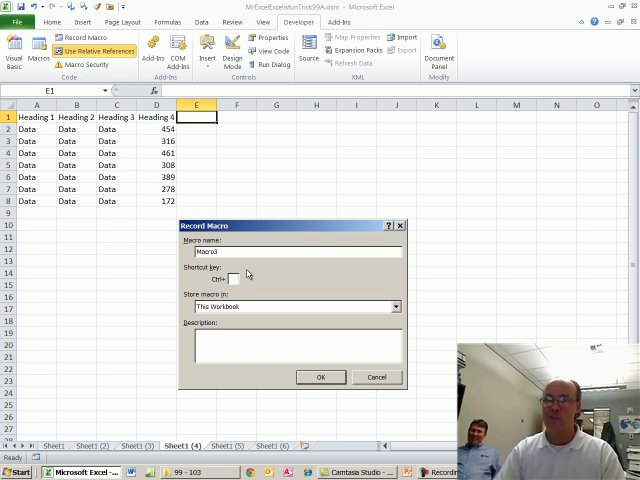
type("Q")
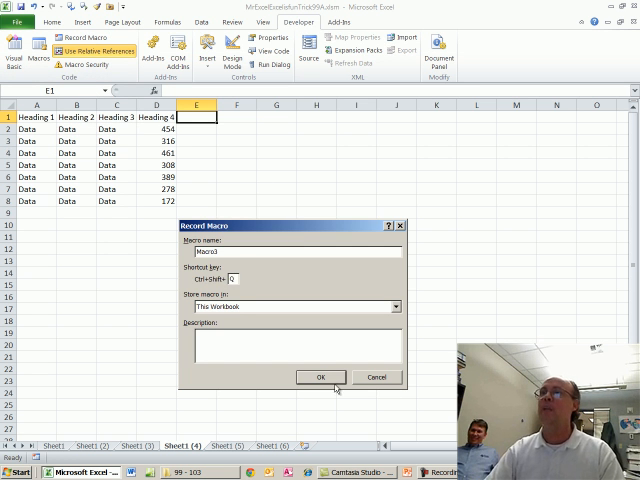
left_click(320, 377)
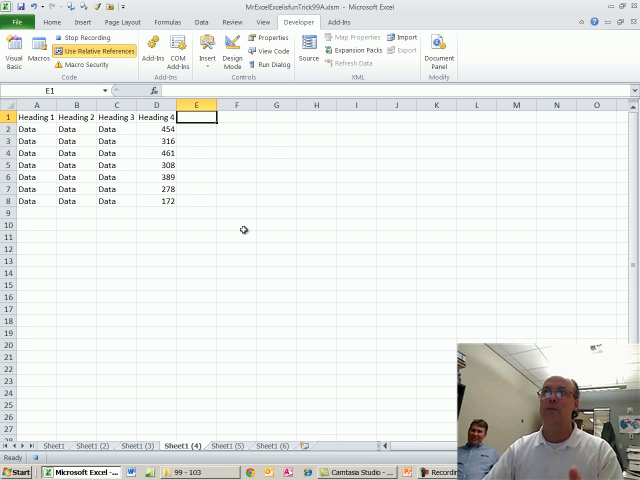
Enter 'header' in E1 and paste the =D2*2 doubling formula down E2:E8.
type("he")
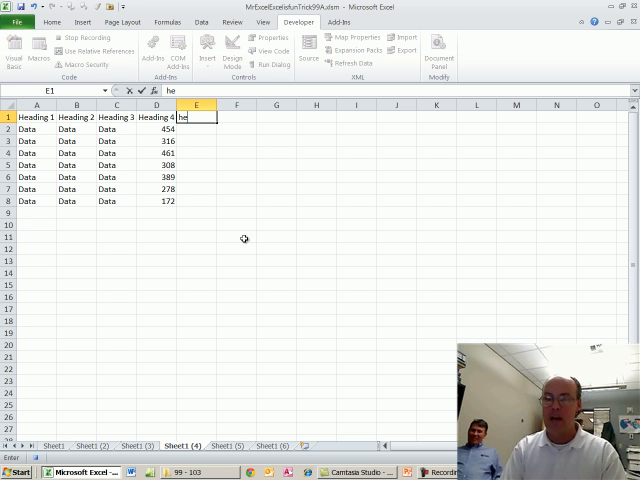
type("ader")
left_click(196, 129)
type("=D2*2")
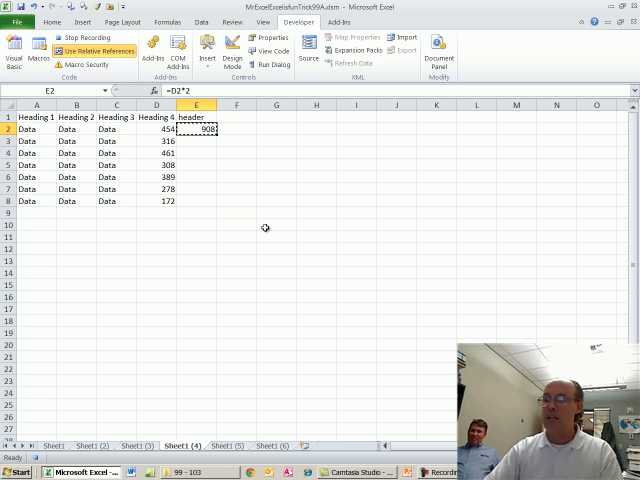
left_click(156, 128)
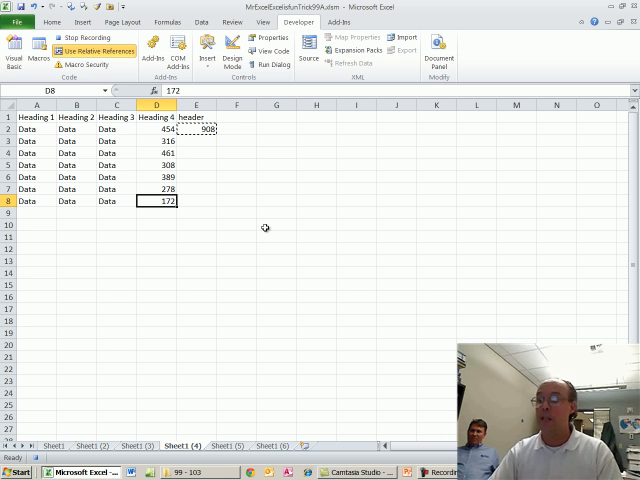
left_click(196, 200)
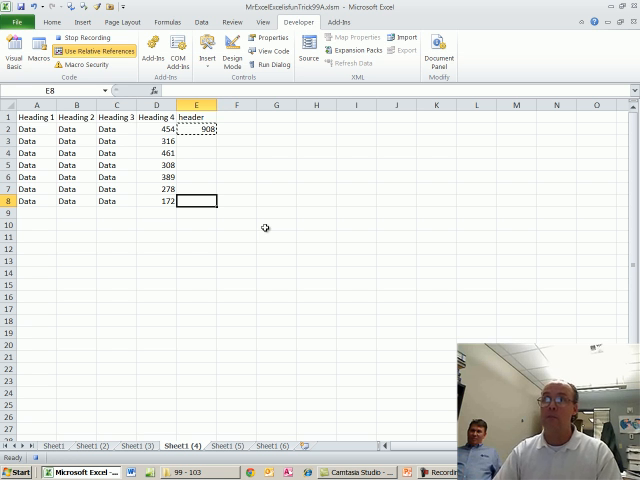
mouse_move(198, 174)
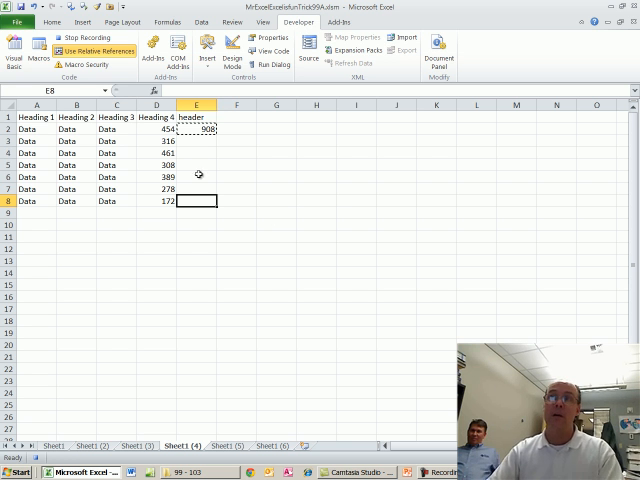
mouse_move(170, 218)
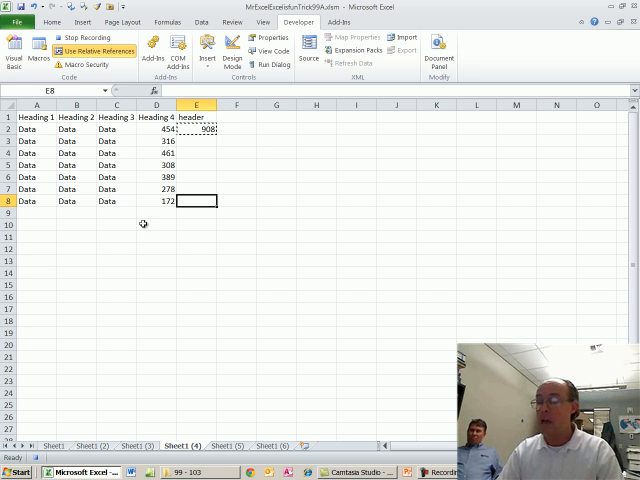
left_click_drag(195, 128, 195, 200)
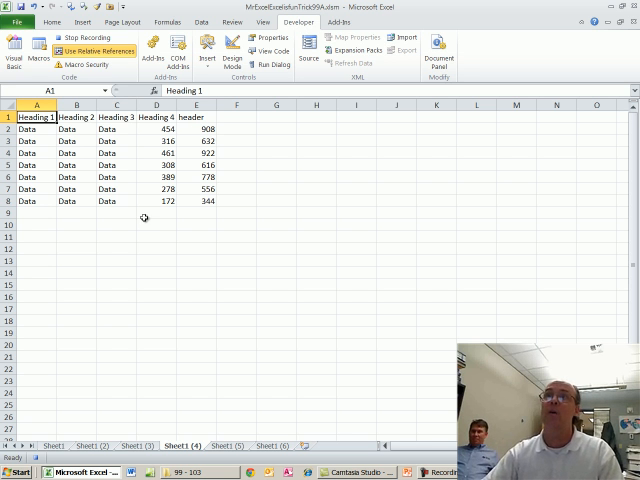
Stop recording, clear E1:E8 on Sheet1 (4), and switch to Sheet1 (6).
left_click(95, 36)
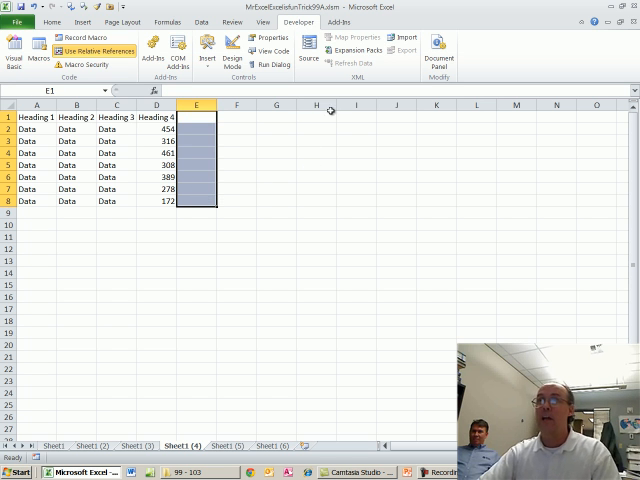
left_click(316, 117)
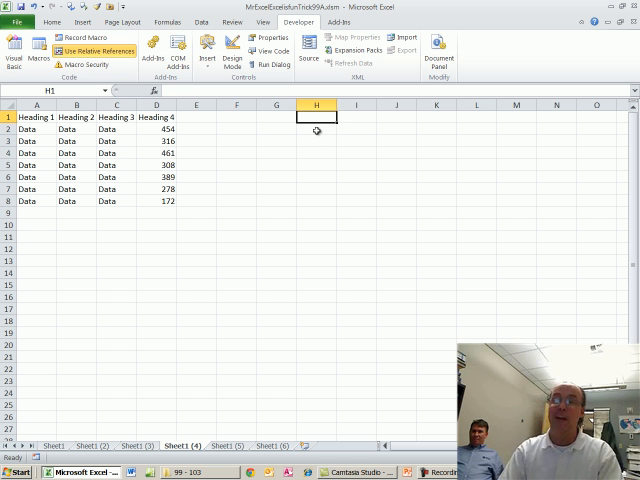
left_click(196, 117)
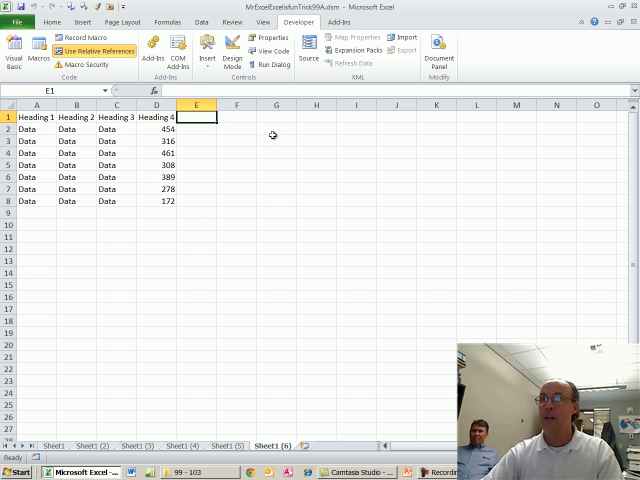
left_click(316, 117)
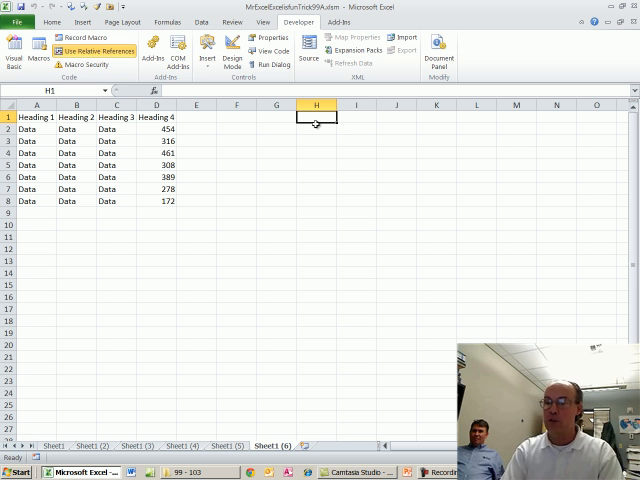